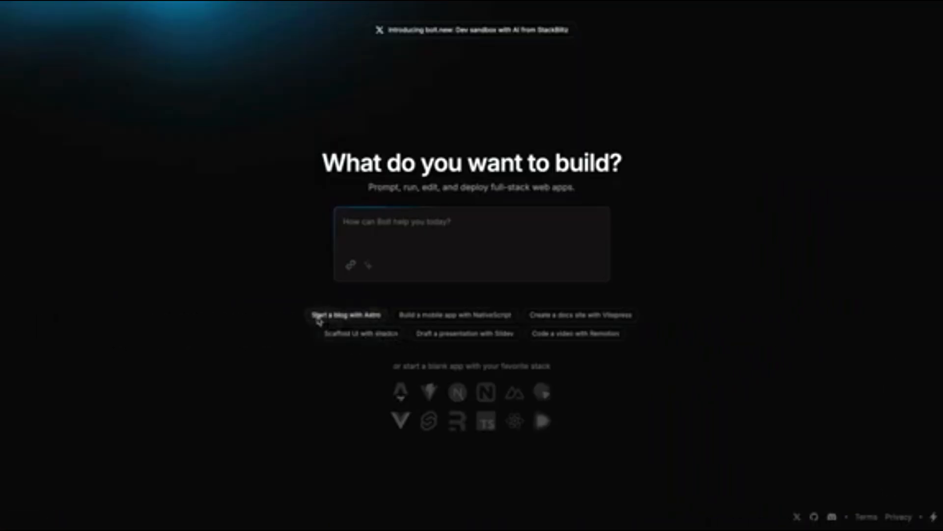
Start the Astro blog project from the 'Start a blog with Astro' suggestion.
click(346, 315)
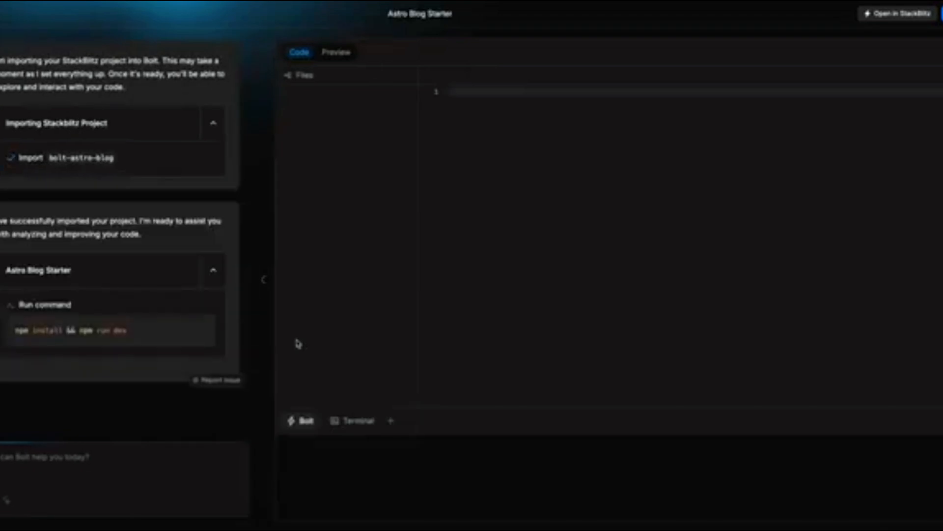